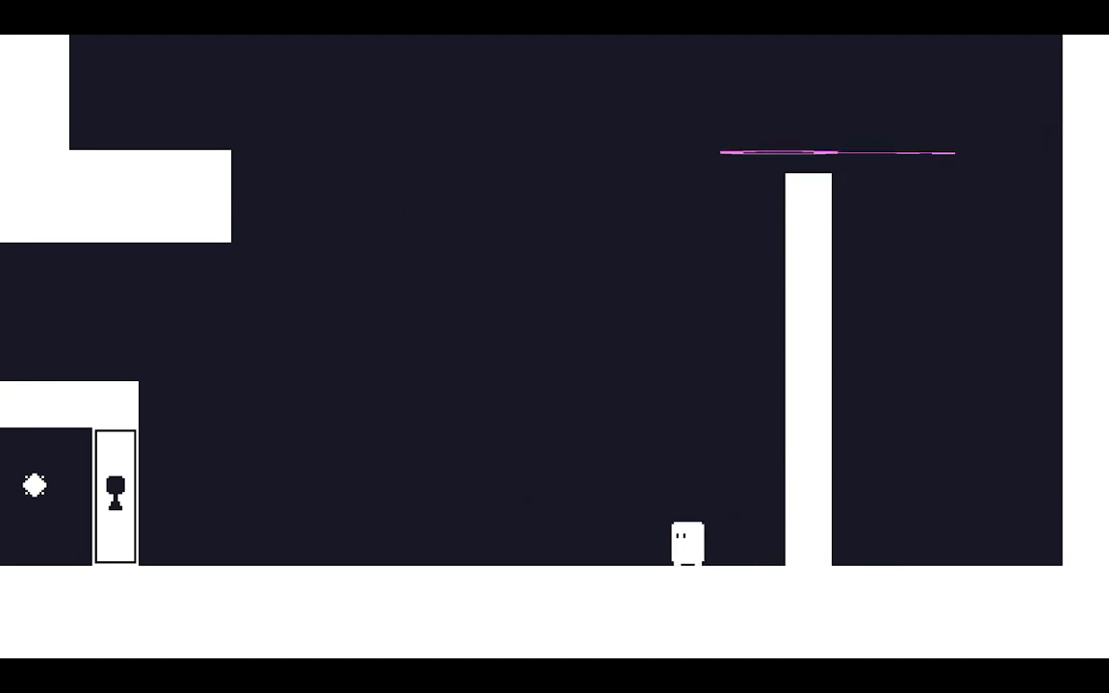
{"action": "key", "text": "Left"}
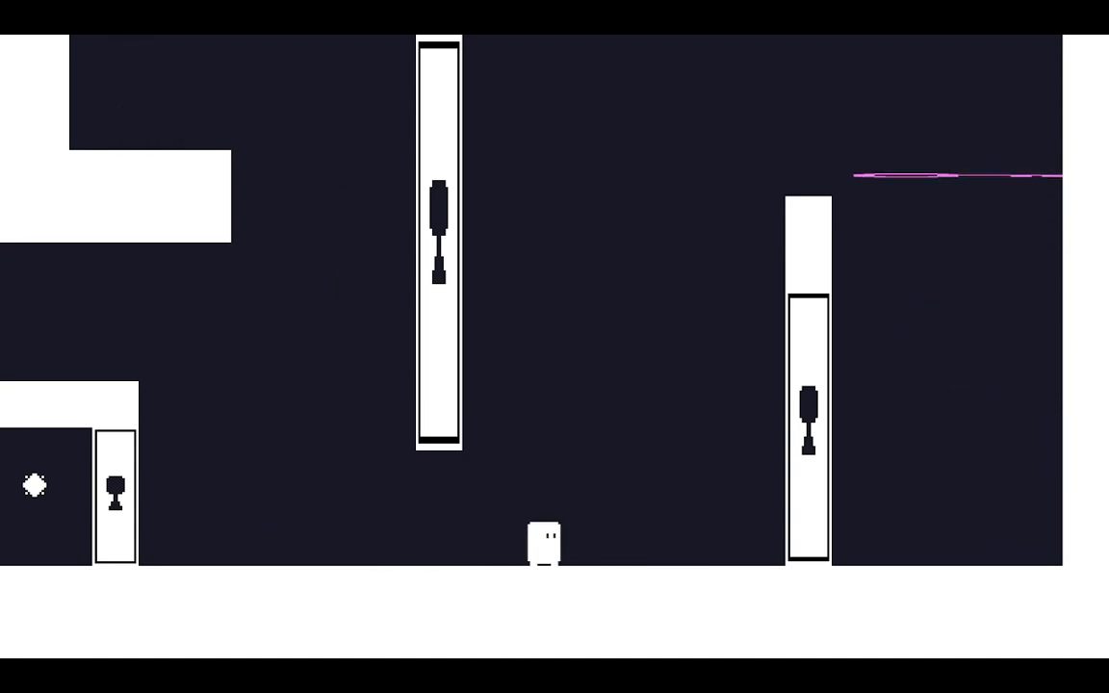
{"action": "key", "text": "Right"}
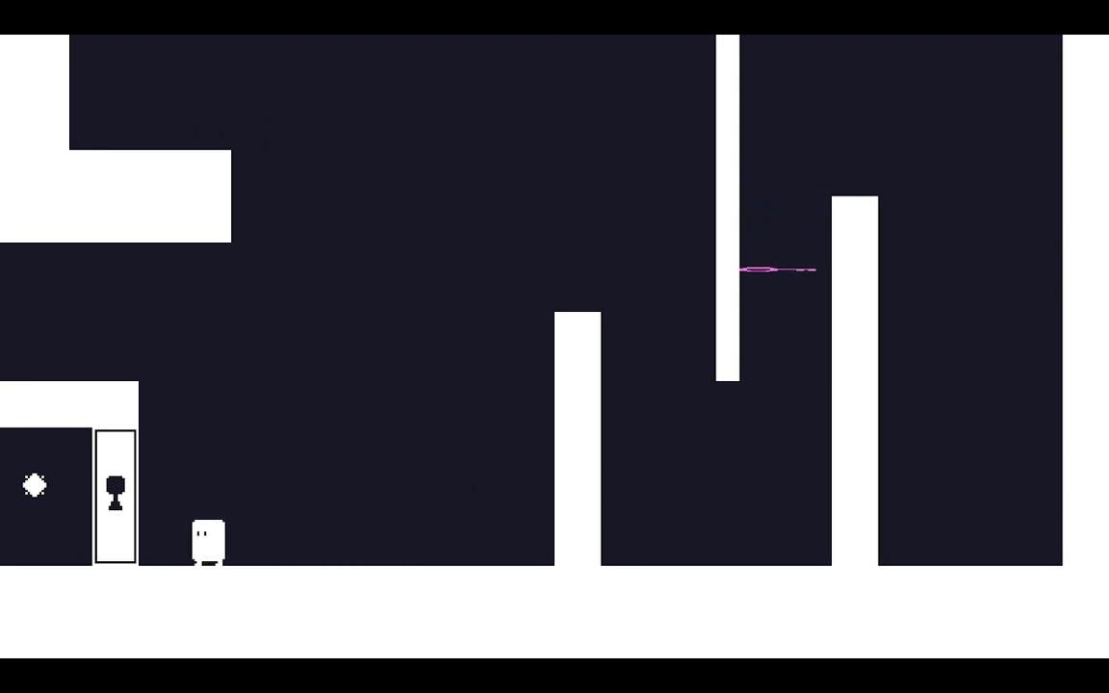
{"action": "key", "text": "right"}
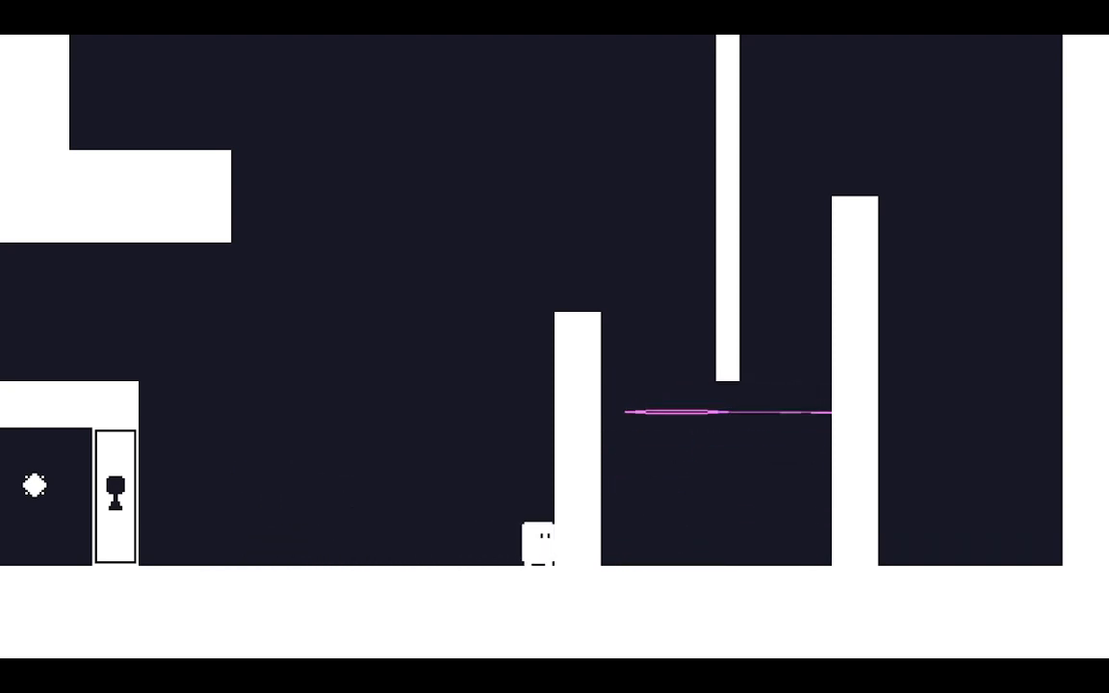
{"action": "key", "text": "Left"}
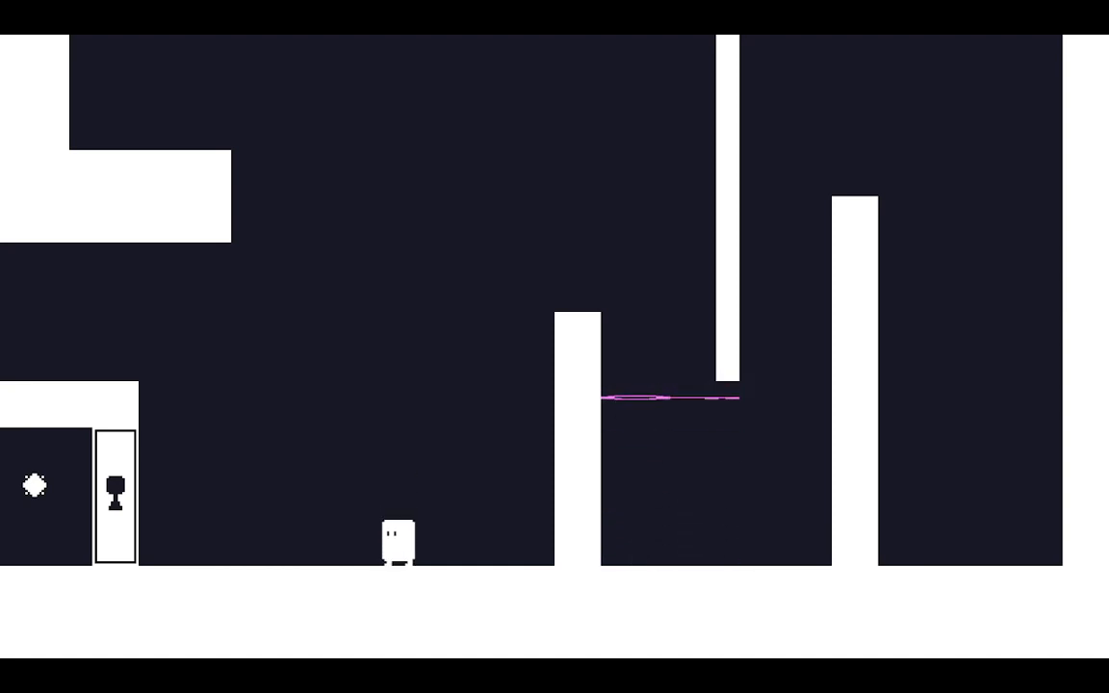
{"action": "key", "text": "left"}
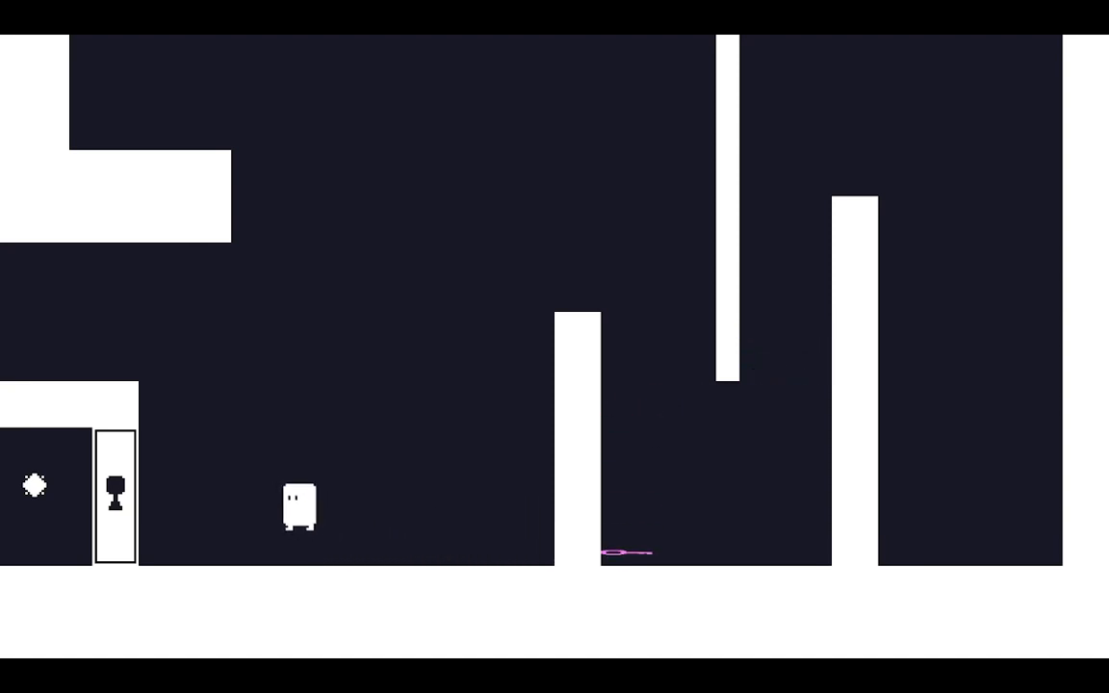
{"action": "key", "text": "Left"}
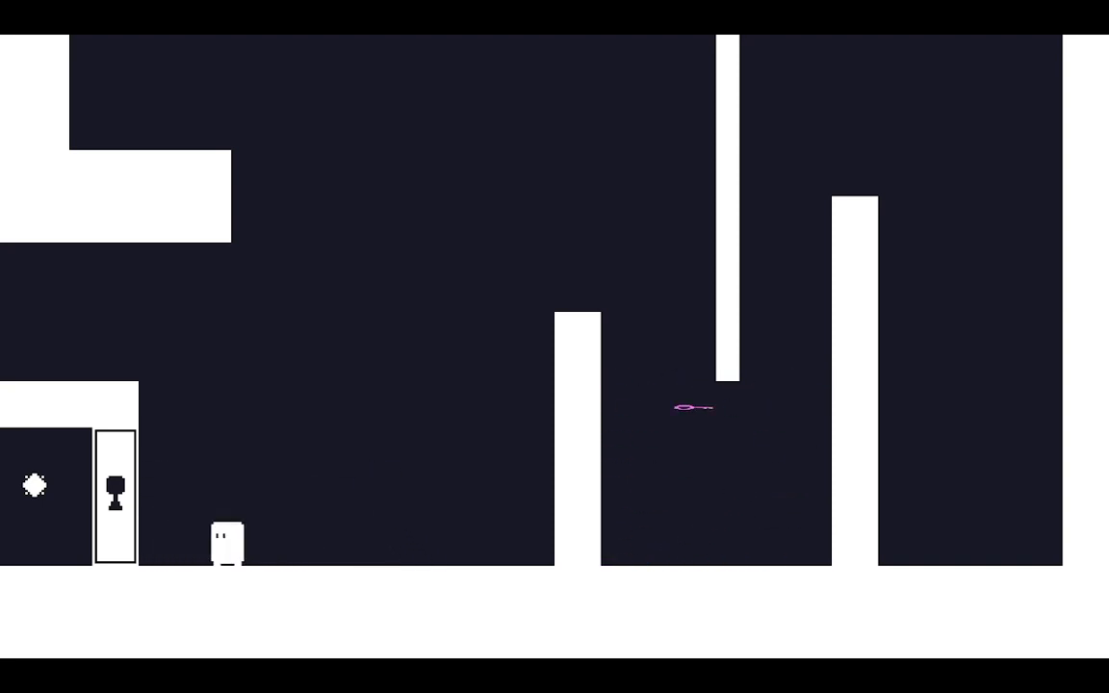
{"action": "key", "text": "Right"}
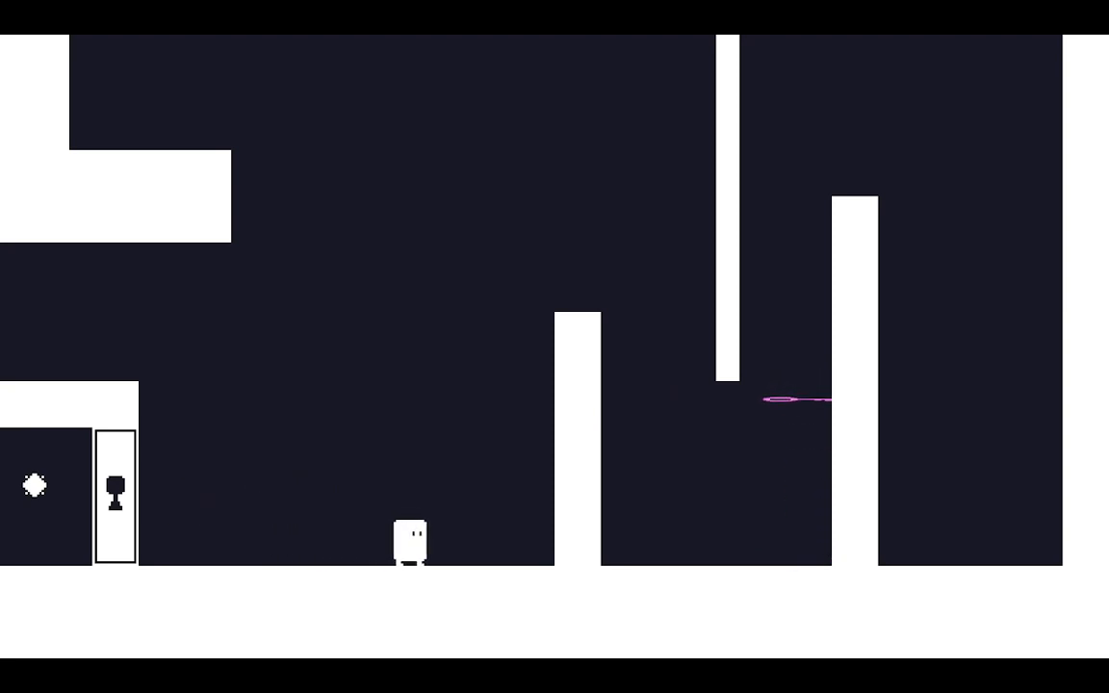
{"action": "key", "text": "Left"}
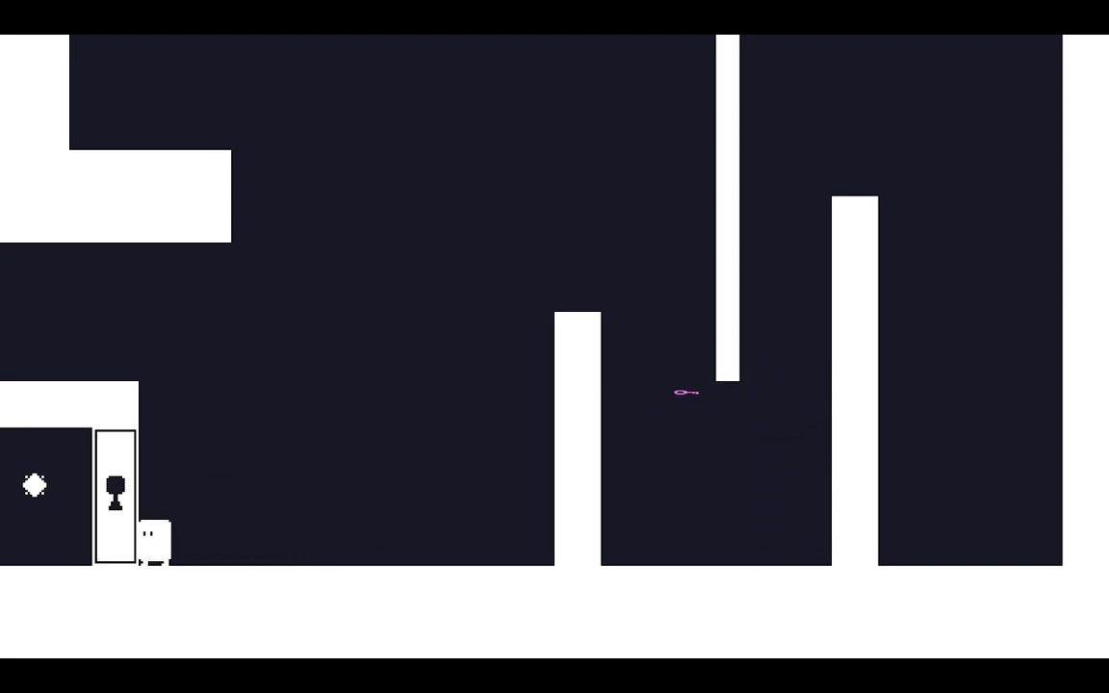
{"action": "key", "text": "Right"}
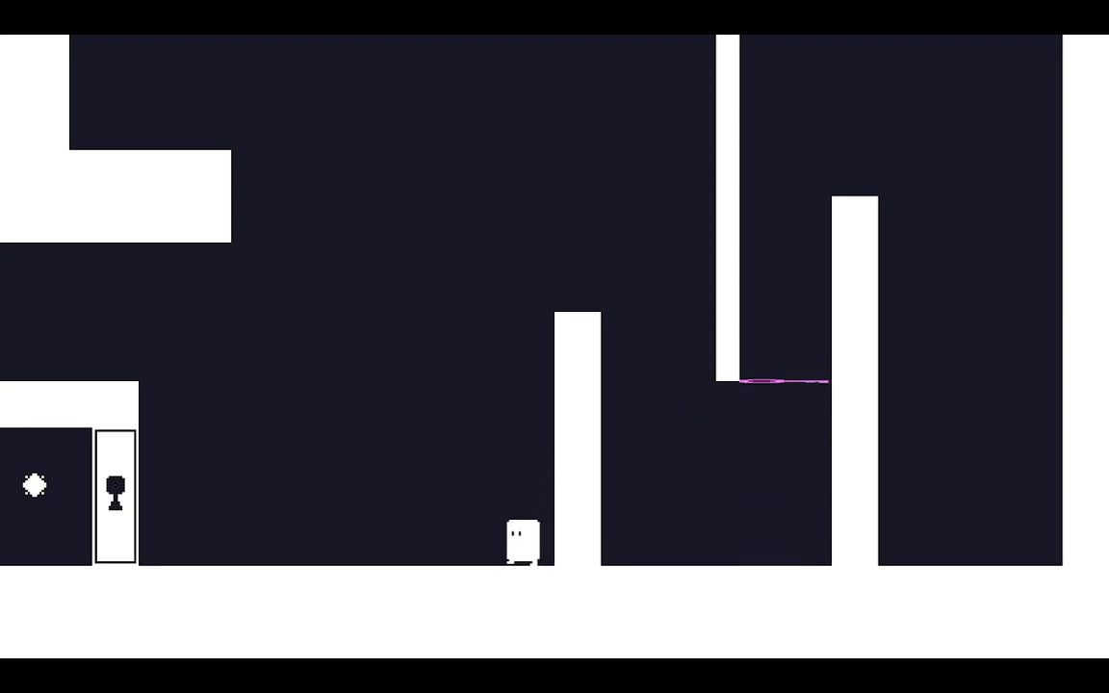
{"action": "key", "text": "Left"}
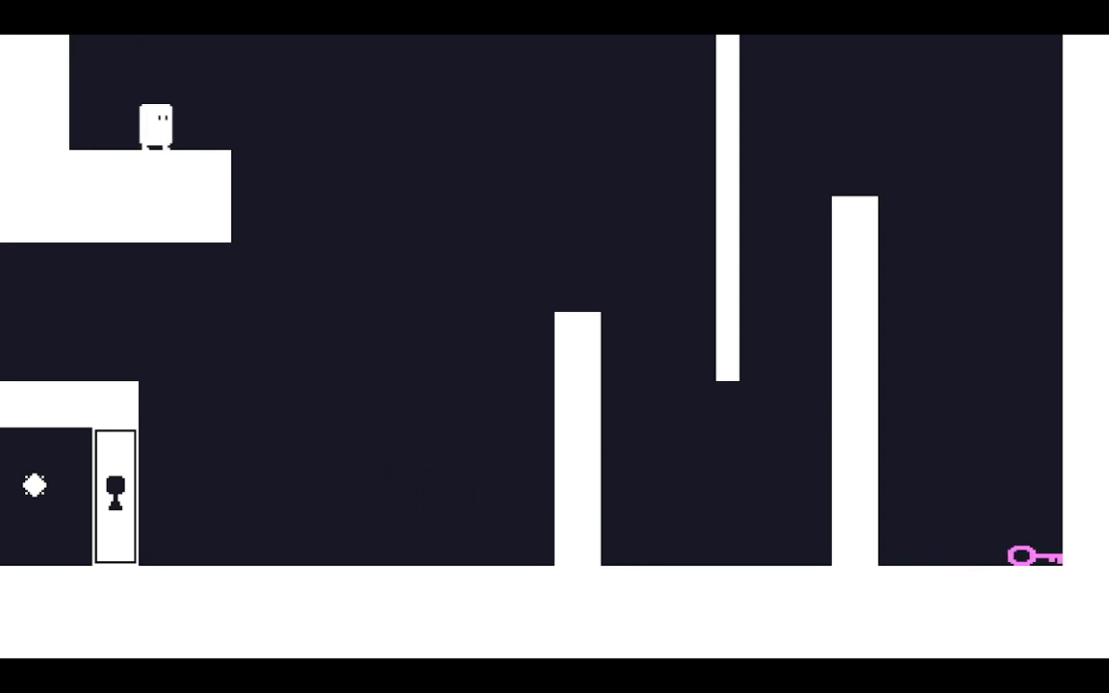
{"action": "key", "text": "Right"}
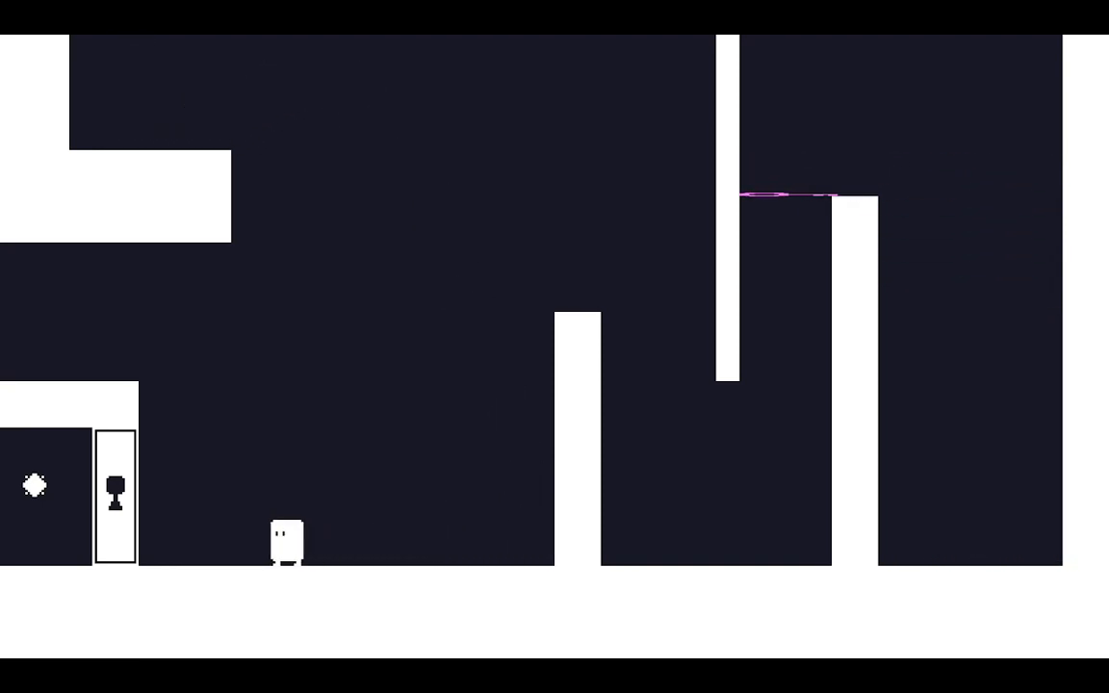
{"action": "key", "text": "Right"}
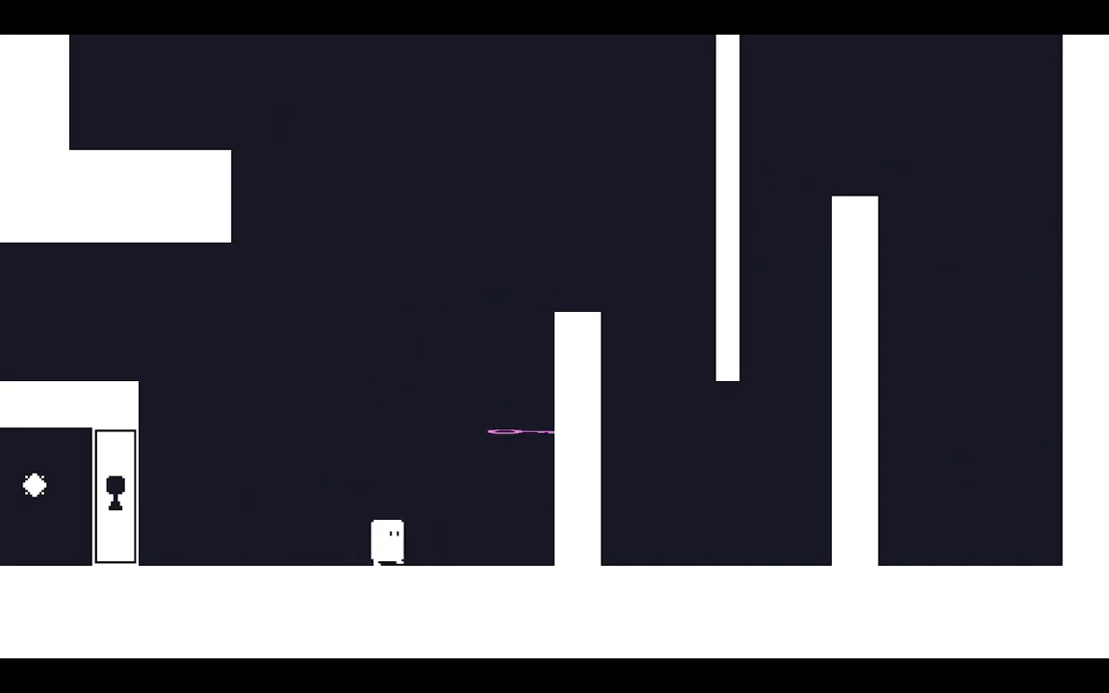
{"action": "key", "text": "right"}
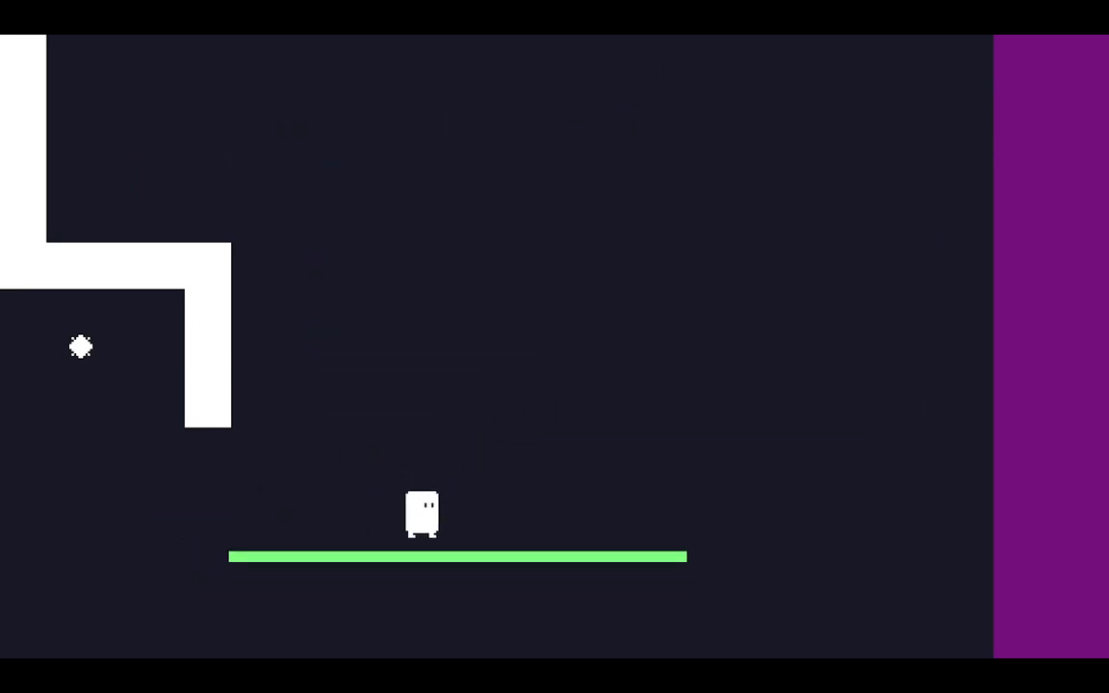
{"action": "key", "text": "Right"}
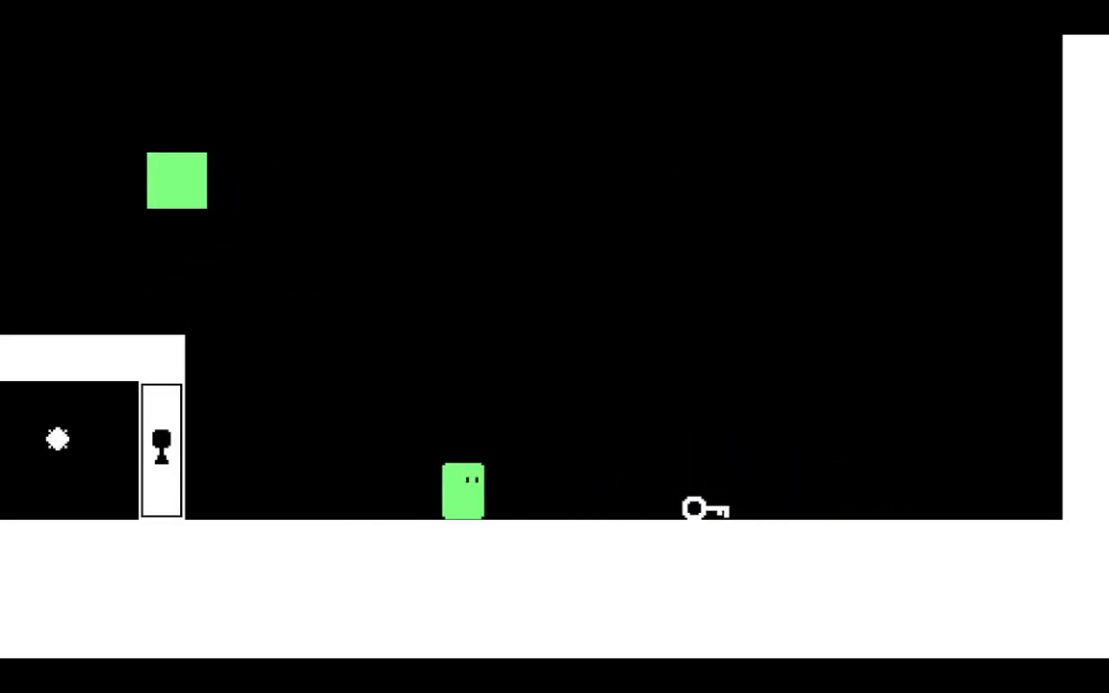
{"action": "key", "text": "Left"}
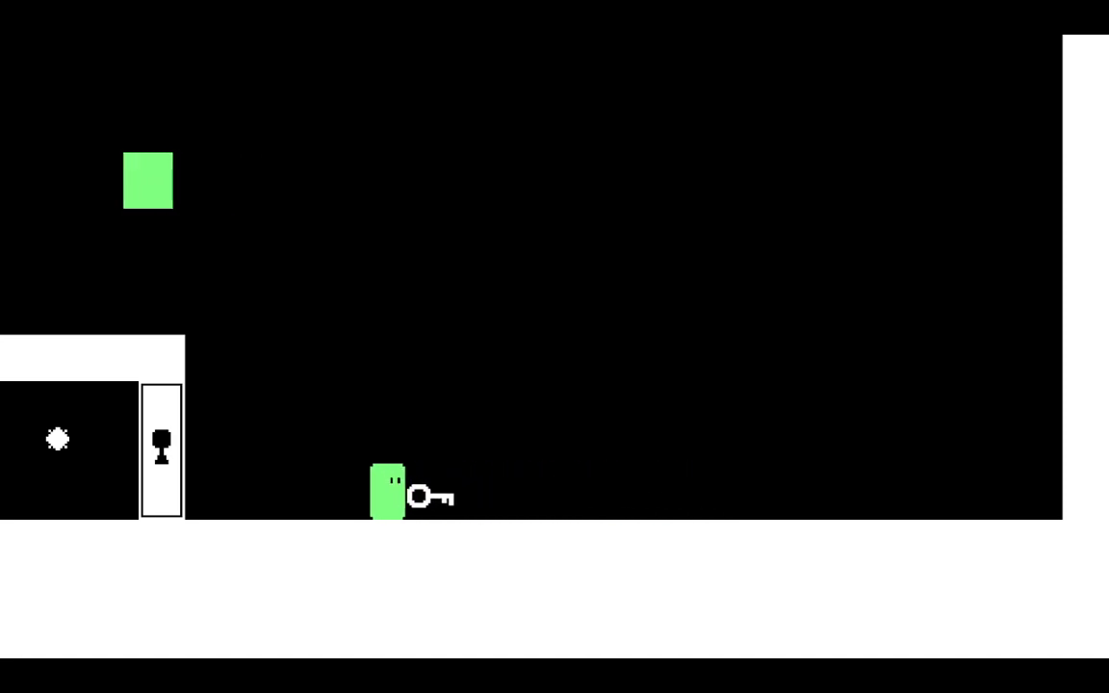
{"action": "key", "text": "Left"}
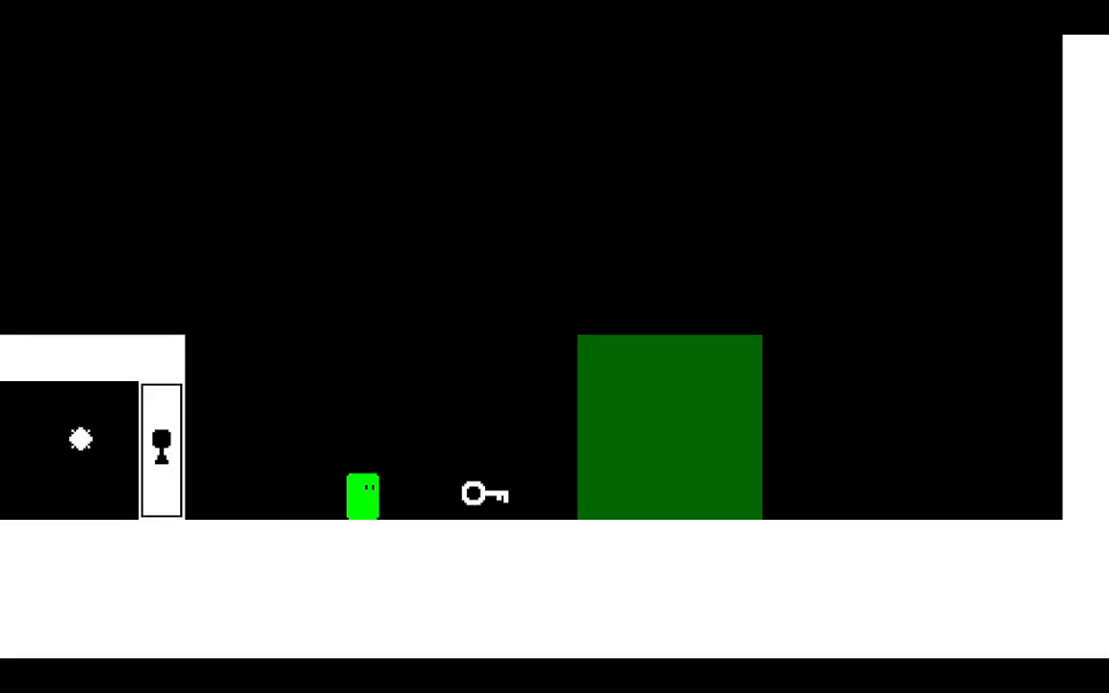
{"action": "key", "text": "Right"}
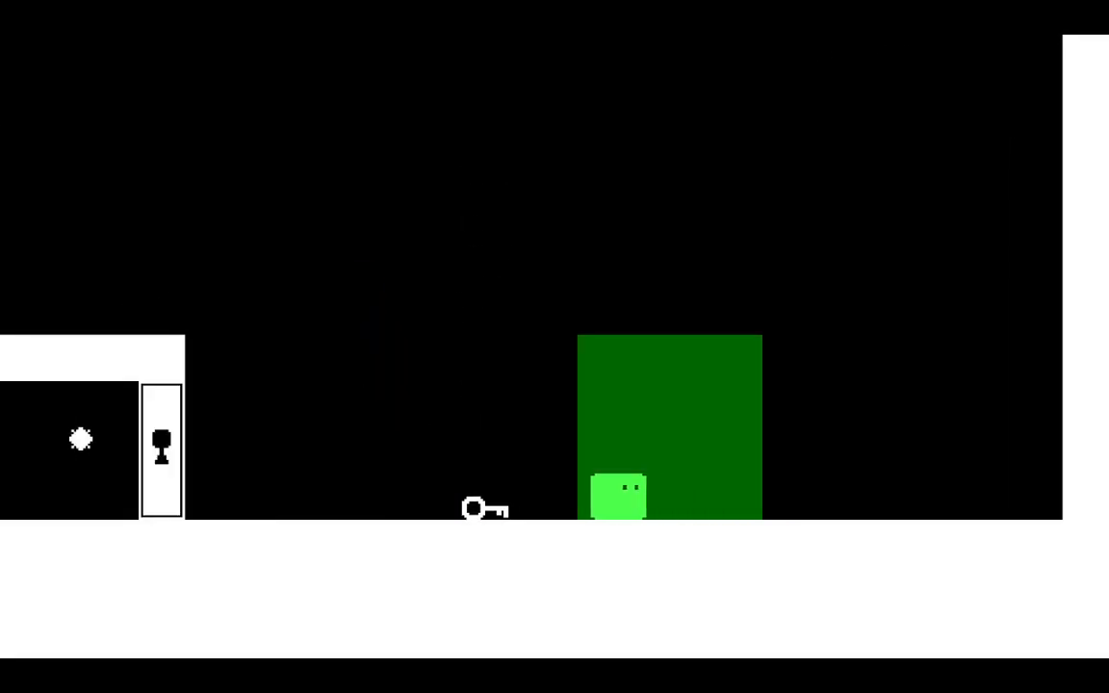
{"action": "key", "text": "Left"}
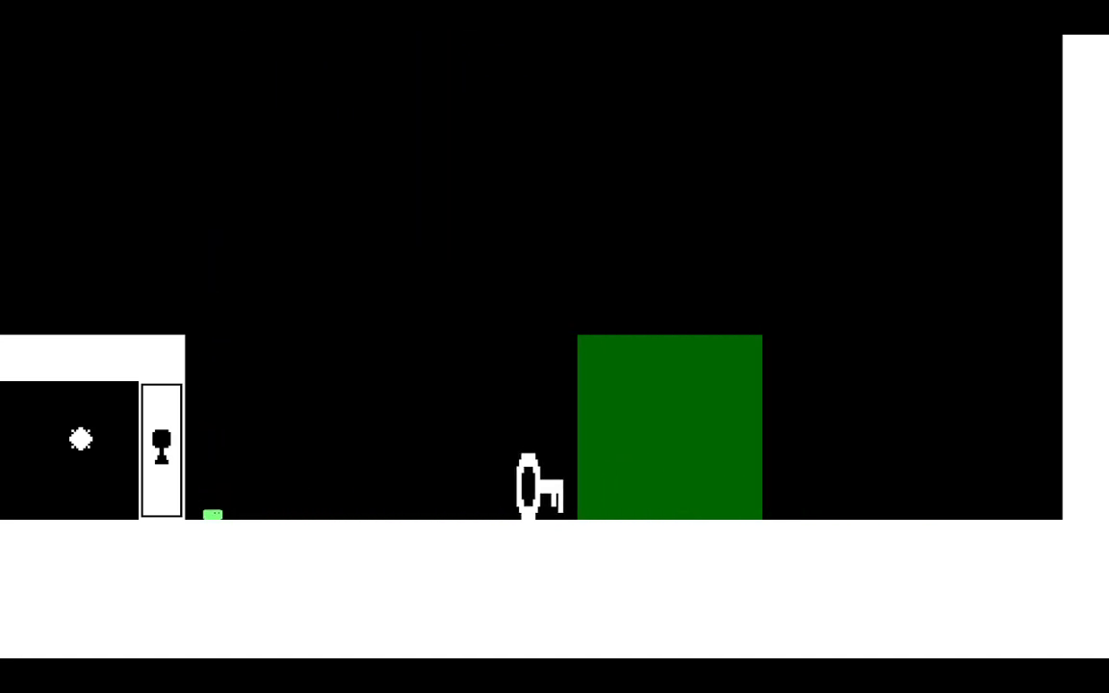
{"action": "key", "text": "Left"}
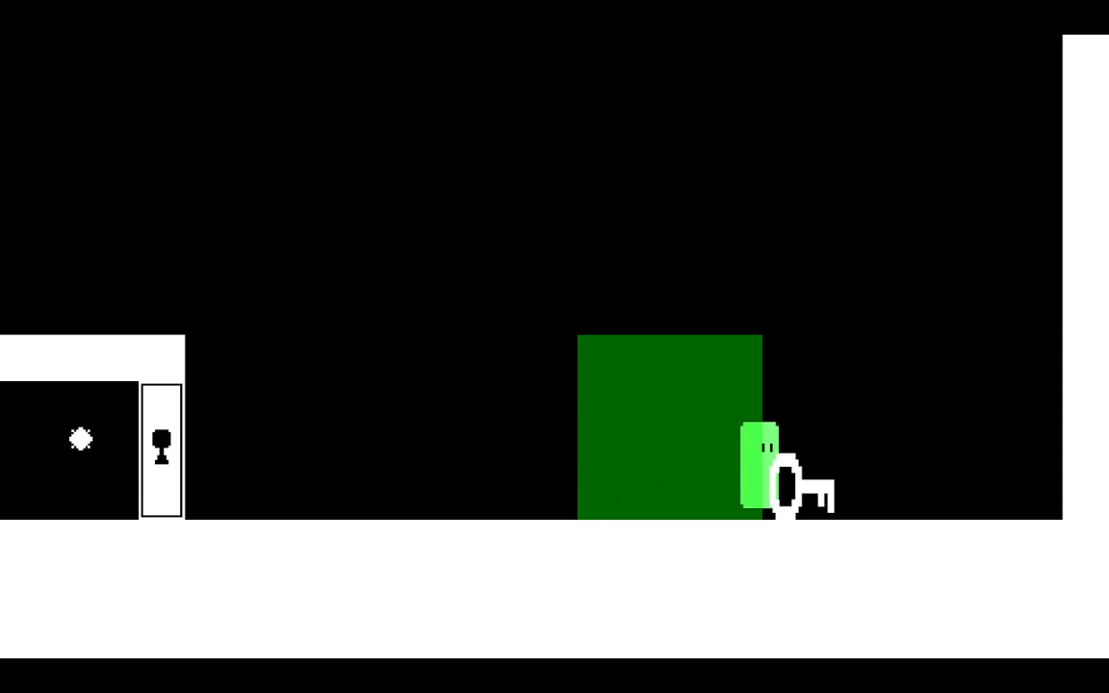
{"action": "key", "text": "Right"}
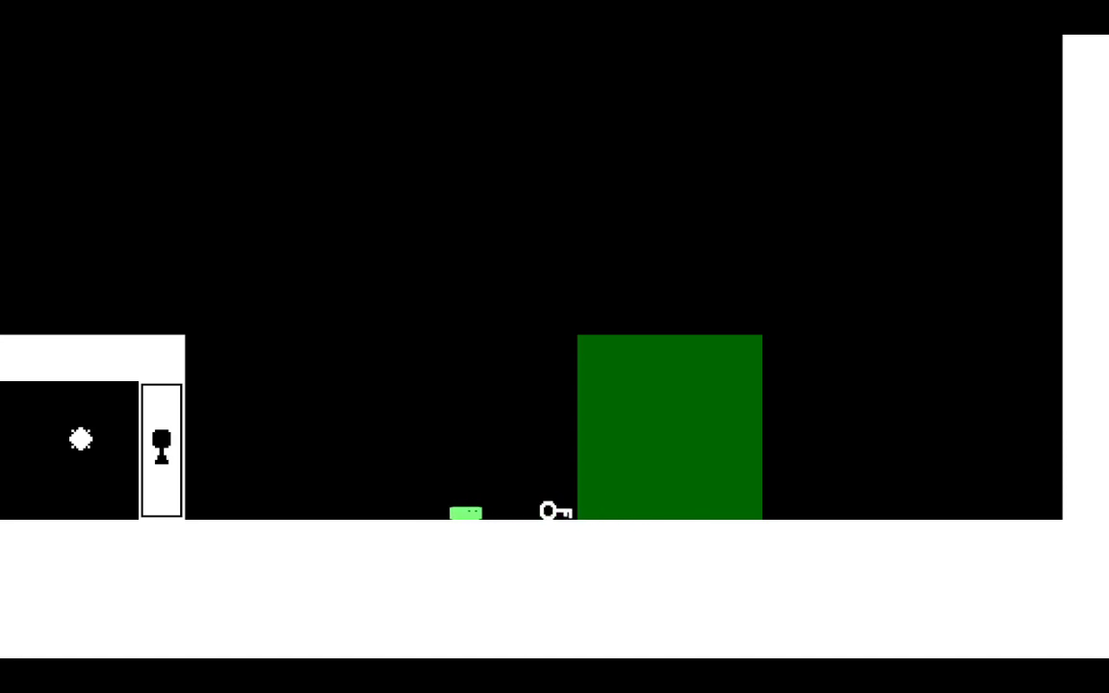
{"action": "key", "text": "Right"}
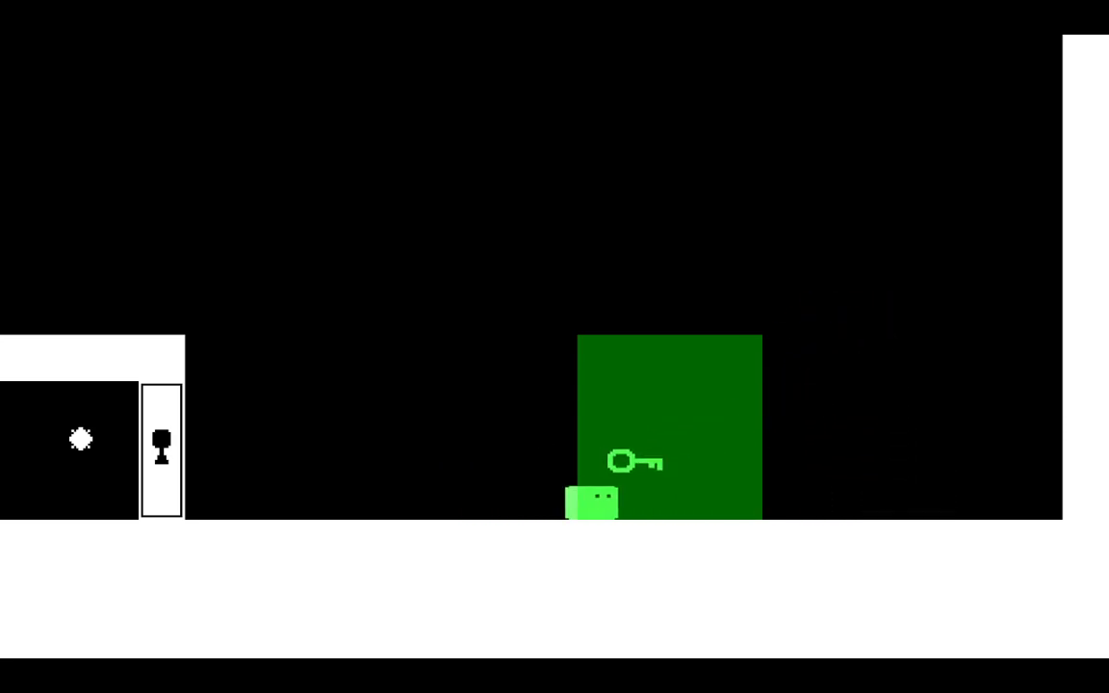
{"action": "key", "text": "Right"}
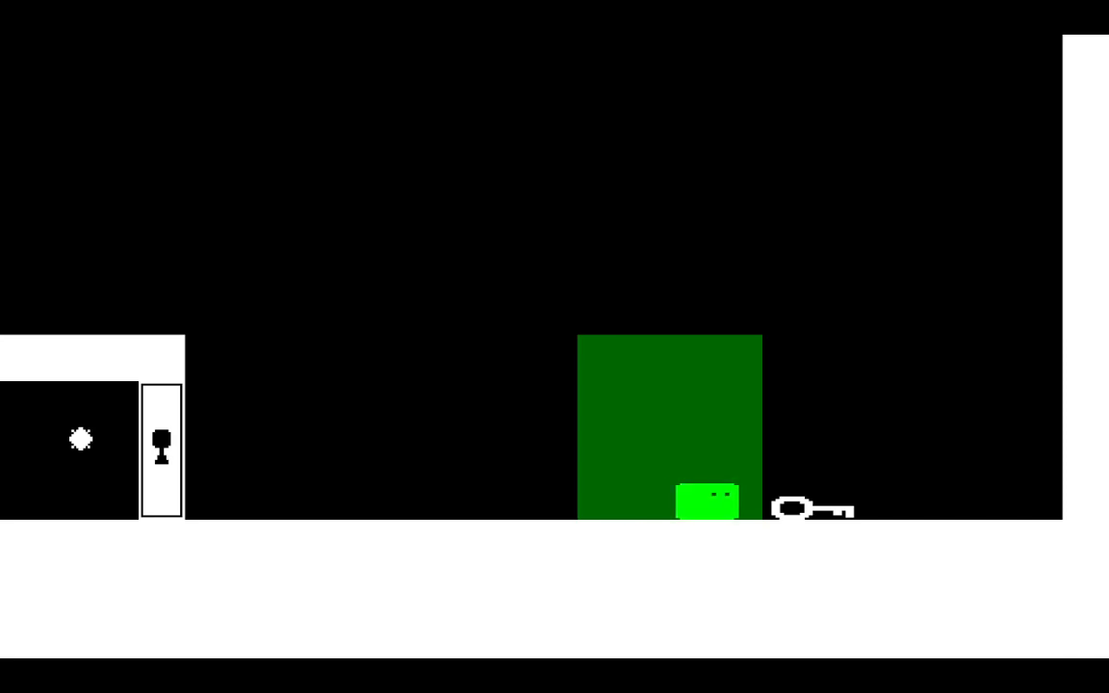
{"action": "key", "text": "Left"}
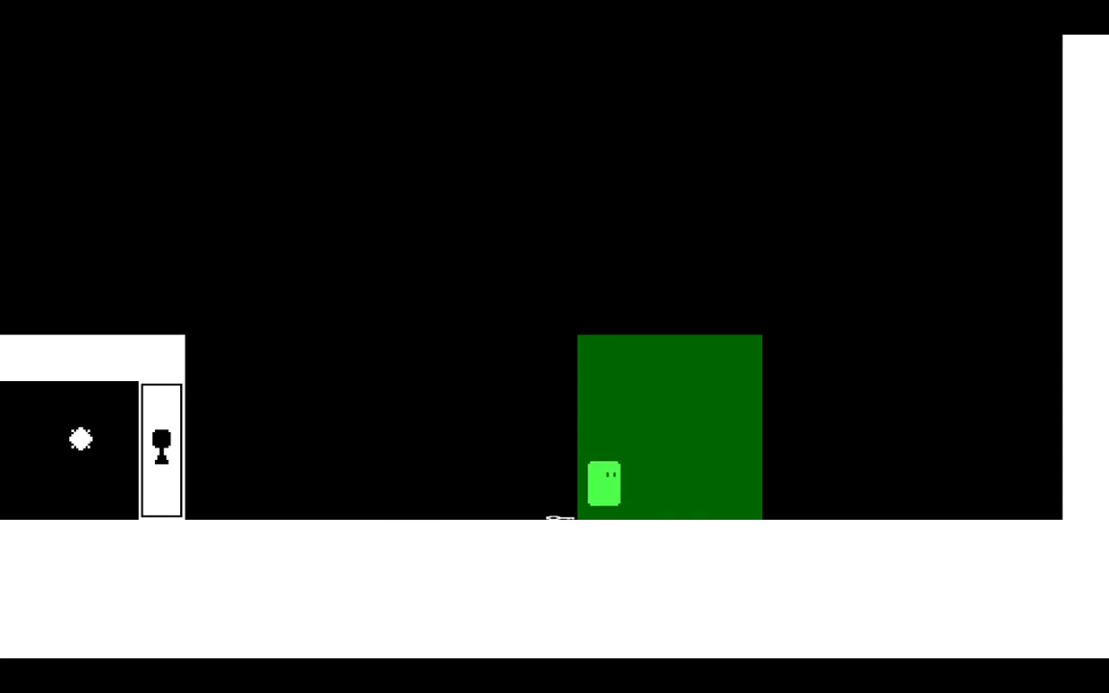
{"action": "key", "text": "Left"}
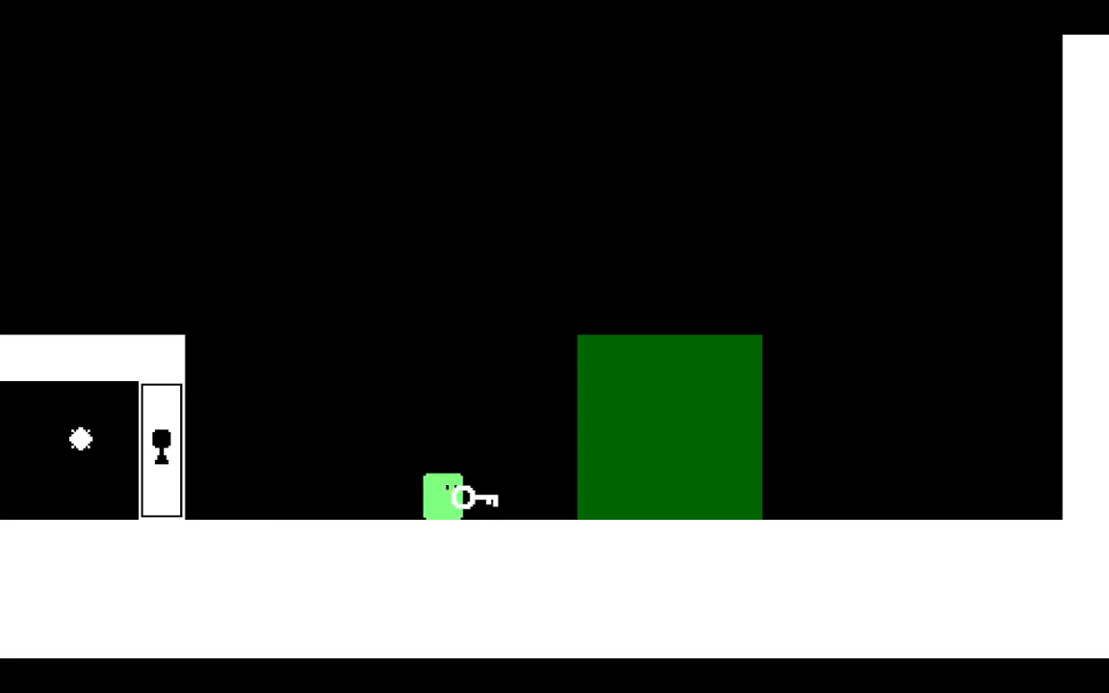
{"action": "key", "text": "Left"}
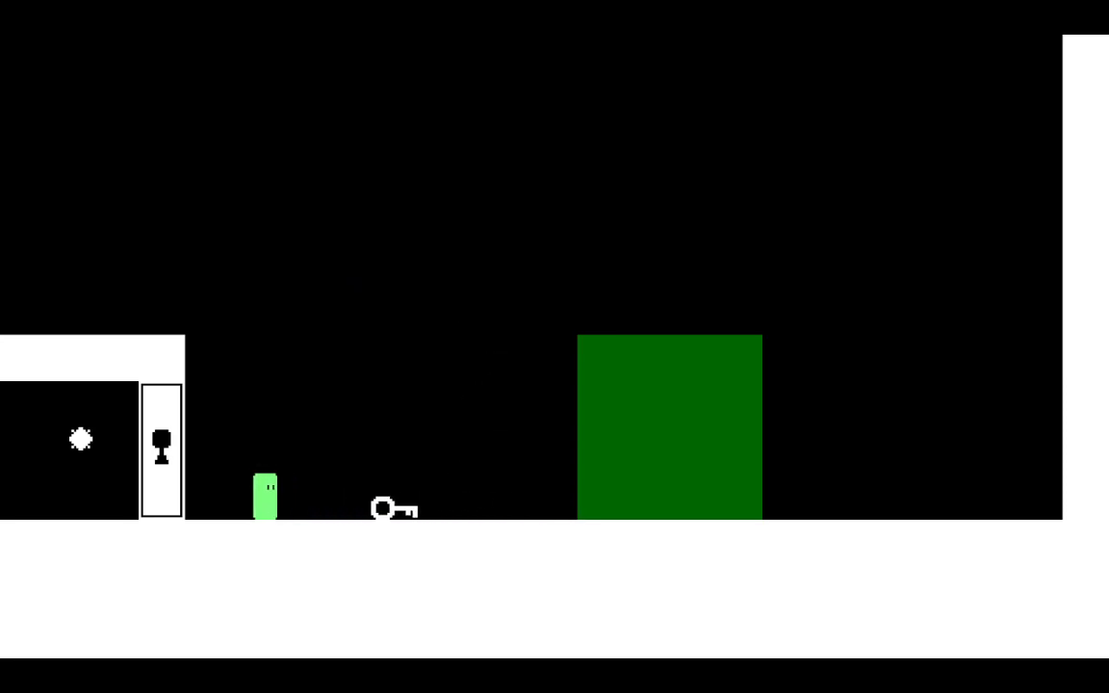
{"action": "key", "text": "Left"}
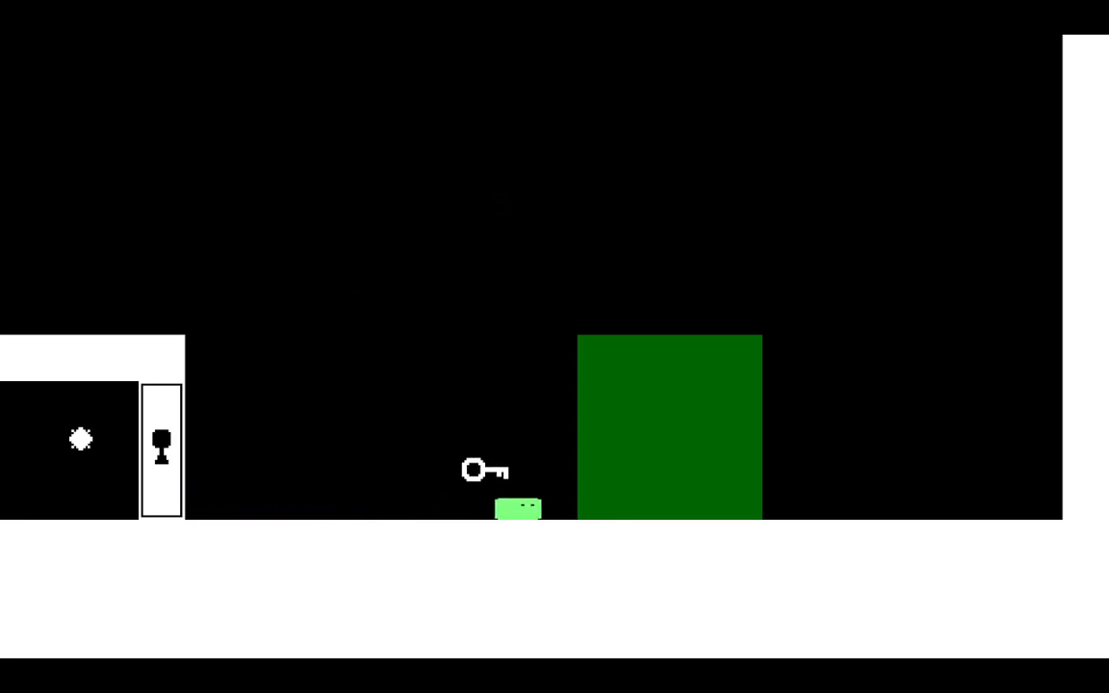
{"action": "key", "text": "Left"}
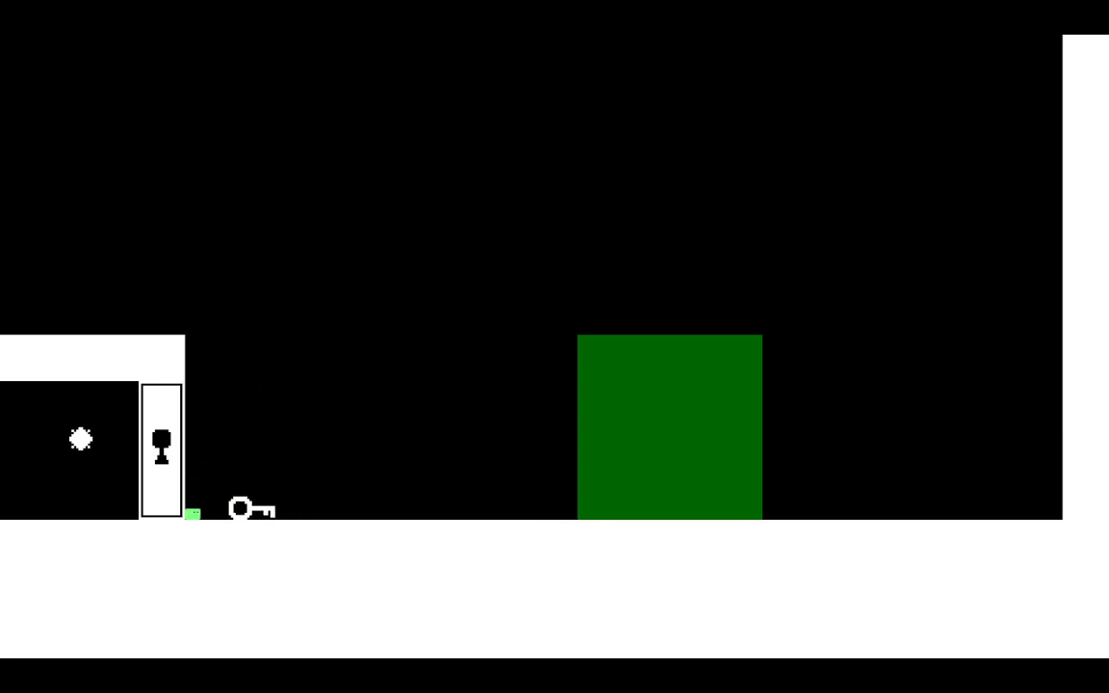